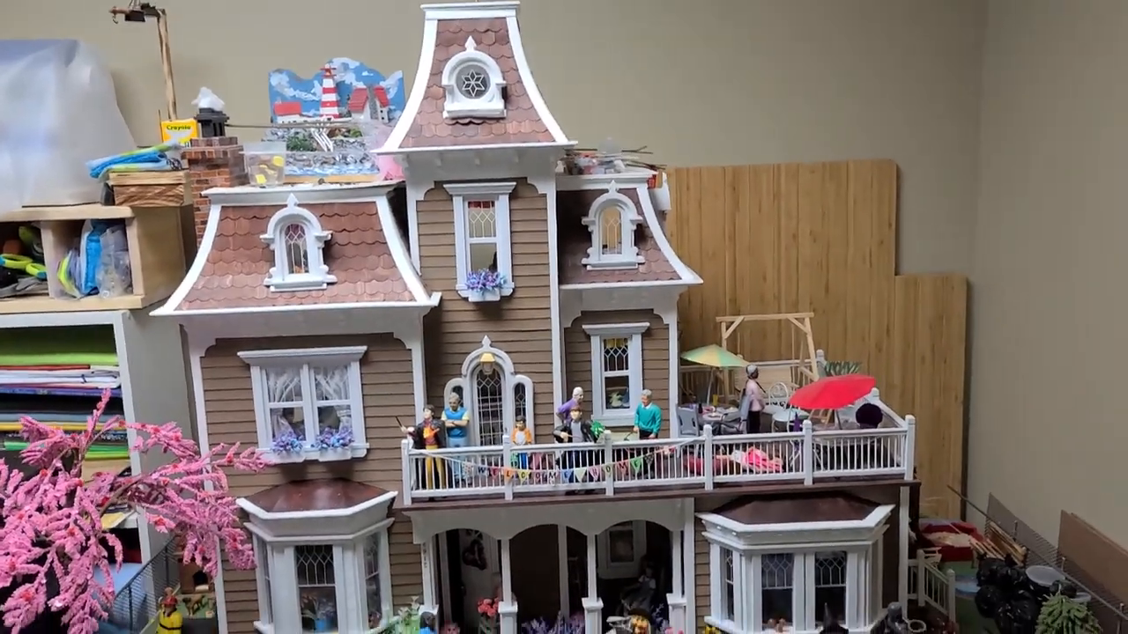
pyautogui.scroll(-3)
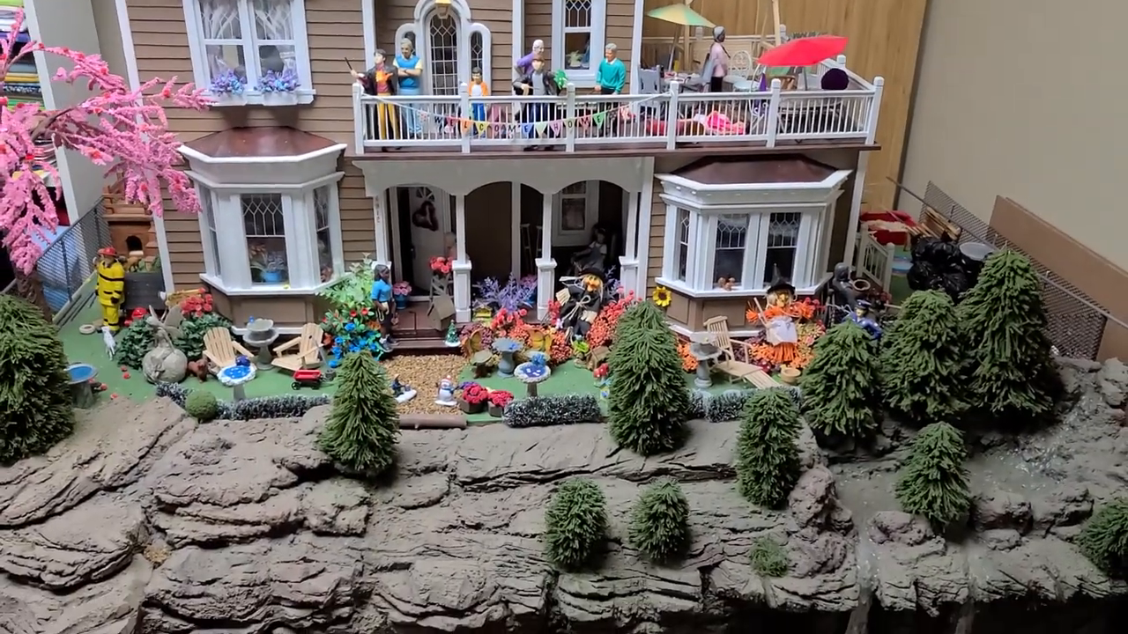